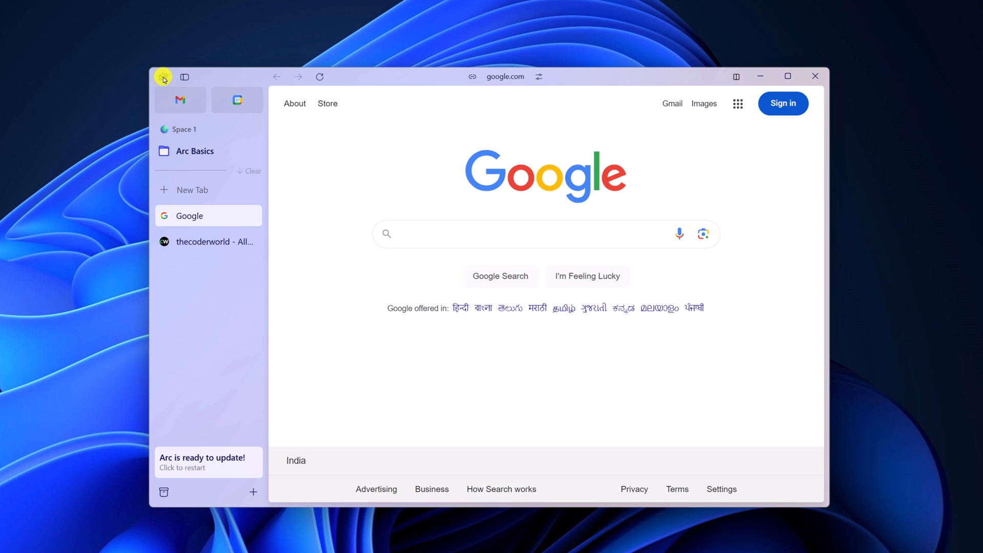
Begin an import from another browser with Chrome as the source.
click(162, 76)
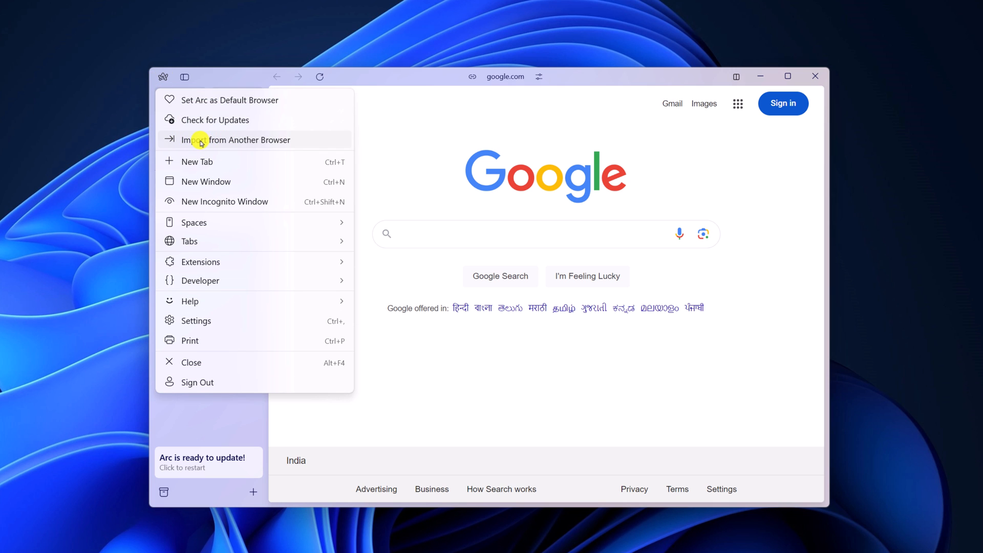
click(237, 139)
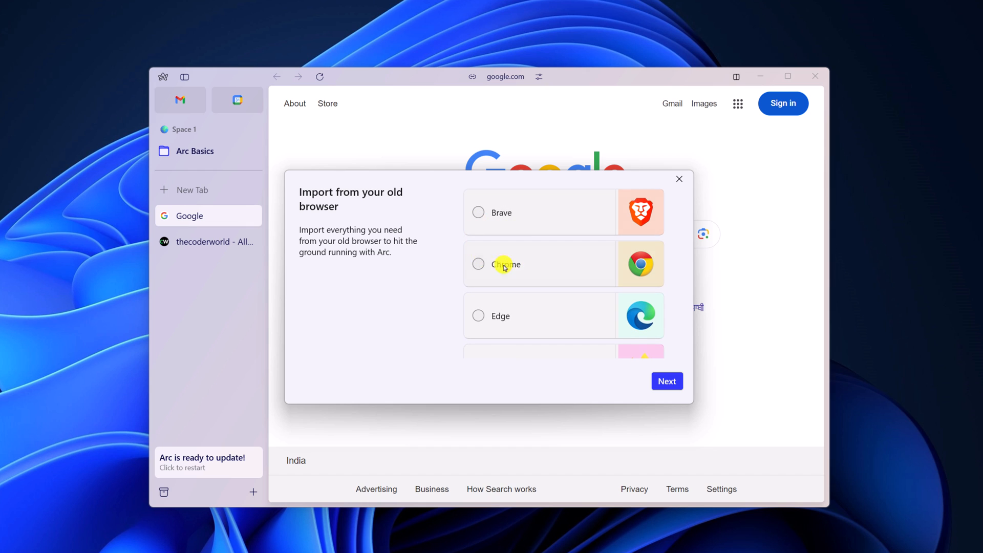
click(477, 264)
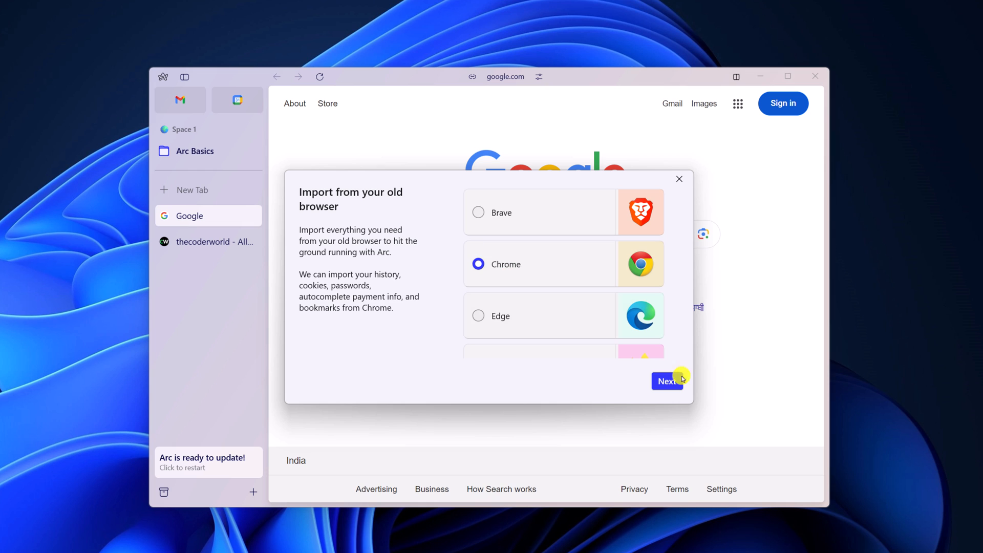
click(667, 380)
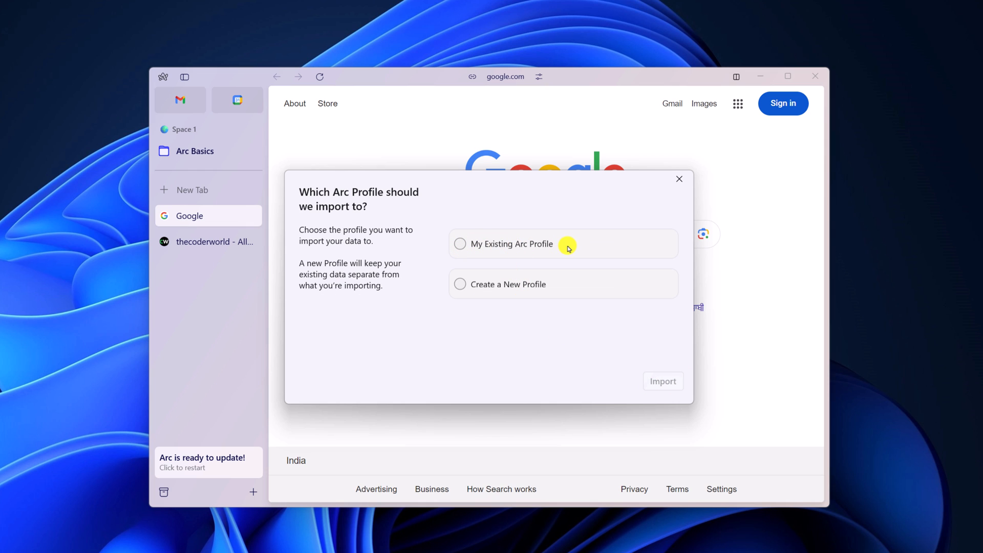
Import Chrome data into My Existing Arc Profile without replacing cookies.
click(460, 243)
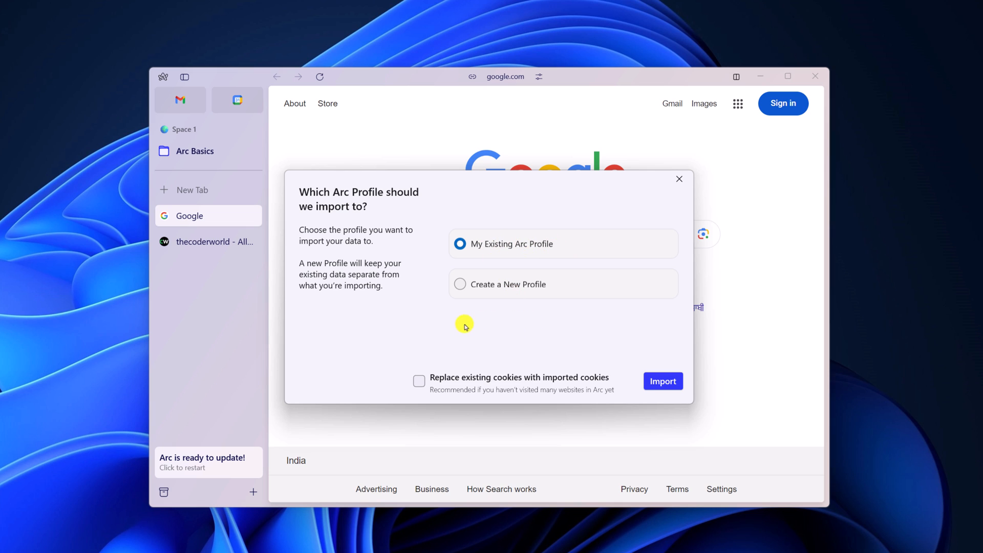
mouse_move(562, 346)
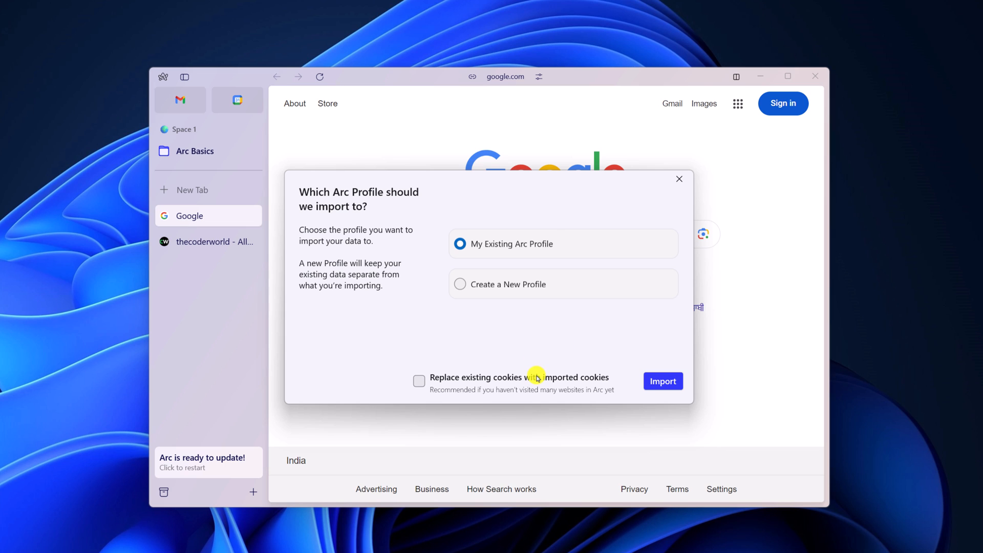
mouse_move(502, 369)
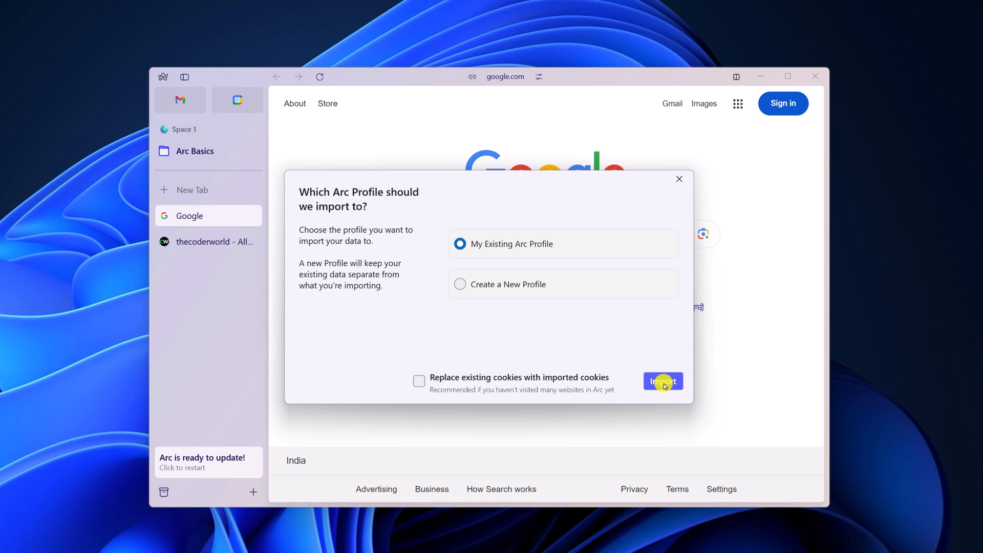
click(663, 381)
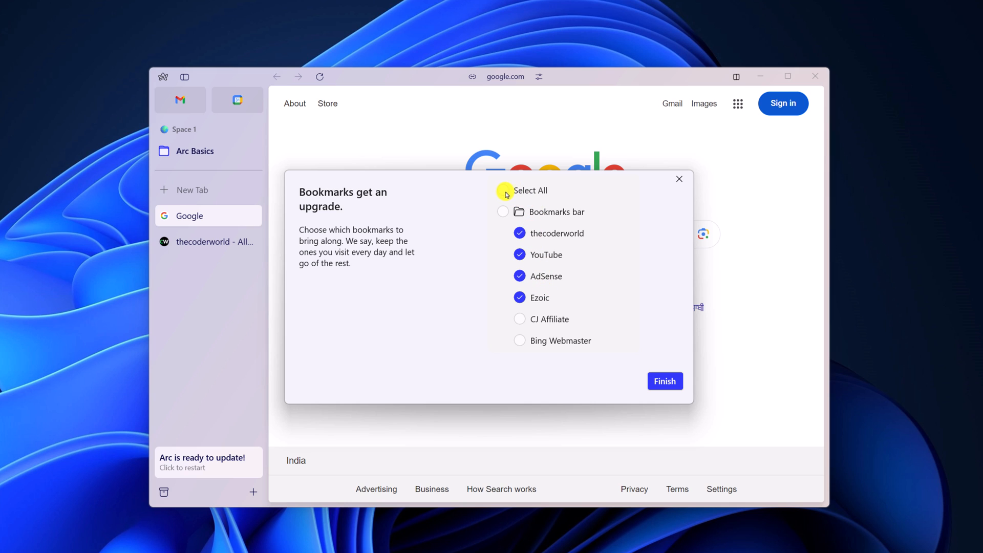
Select all Chrome bookmarks and finish the import.
click(502, 190)
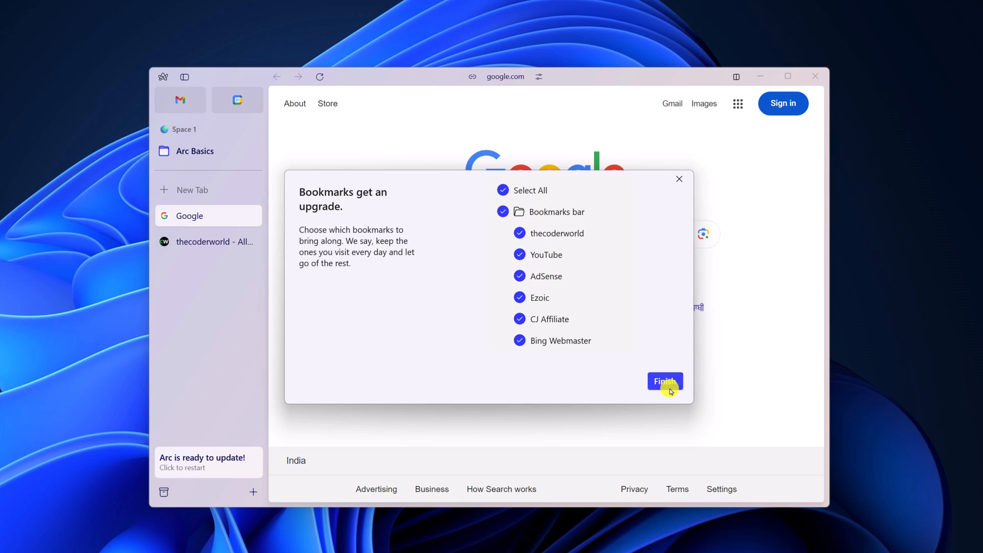
click(665, 381)
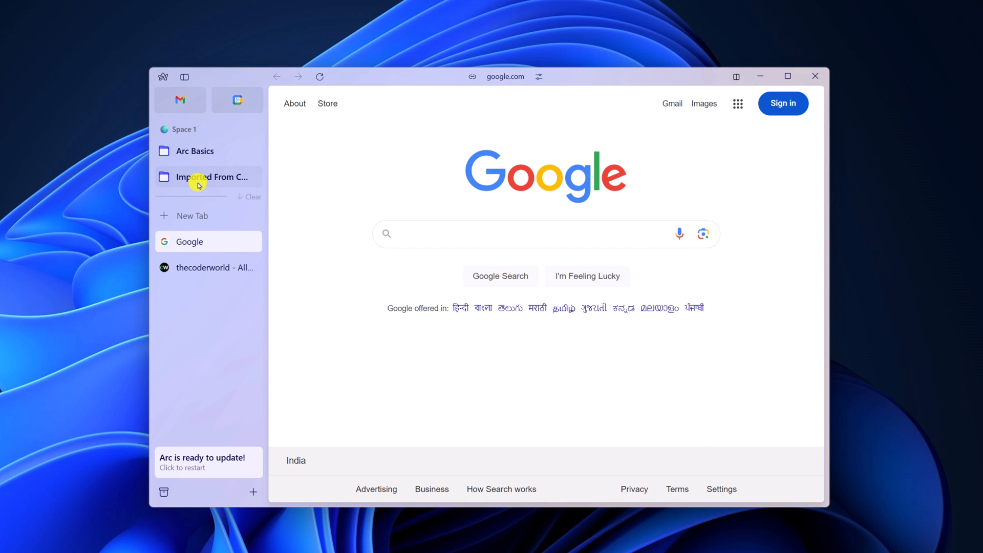